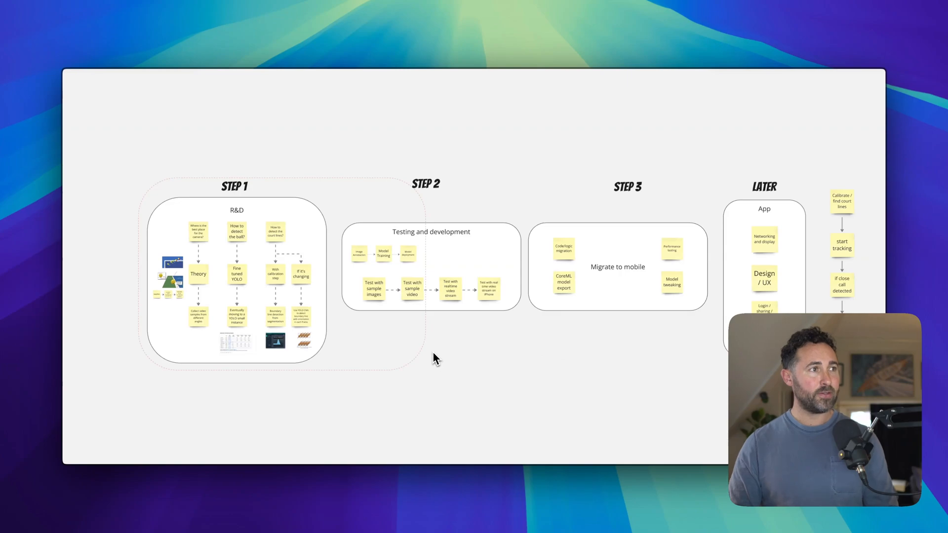
mouse_move(291, 214)
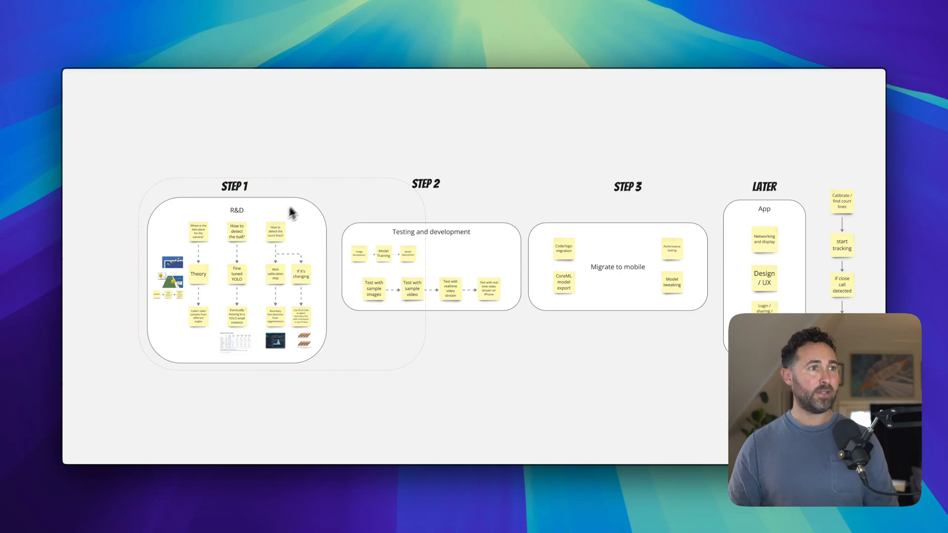
mouse_move(524, 254)
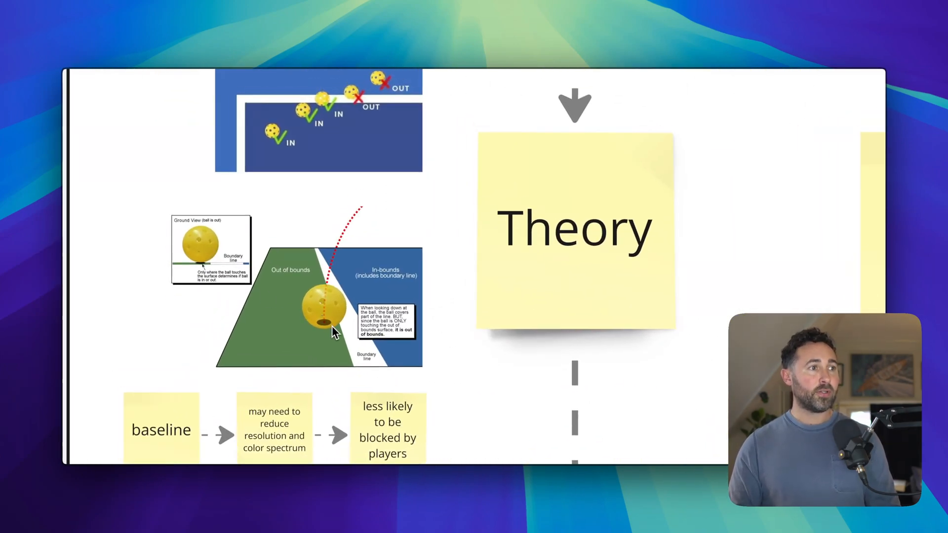
mouse_move(314, 239)
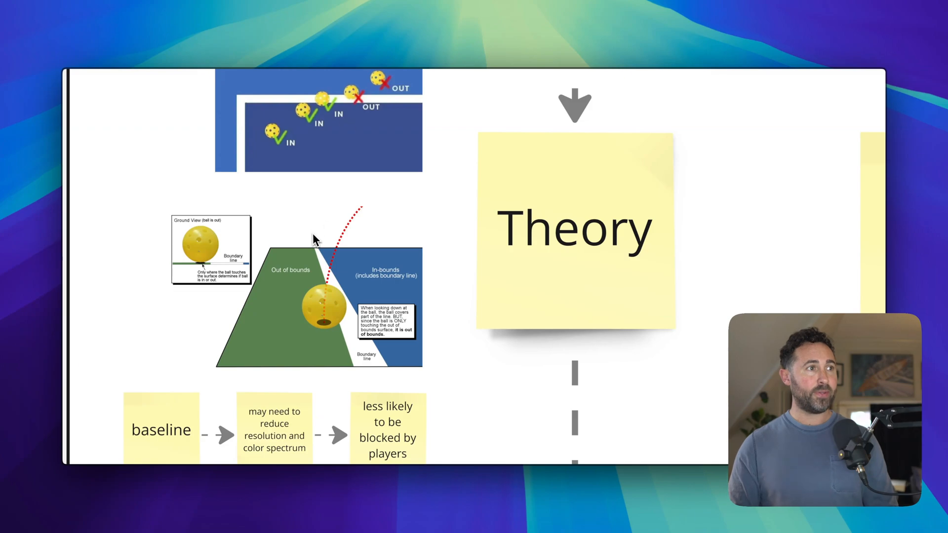
mouse_move(280, 439)
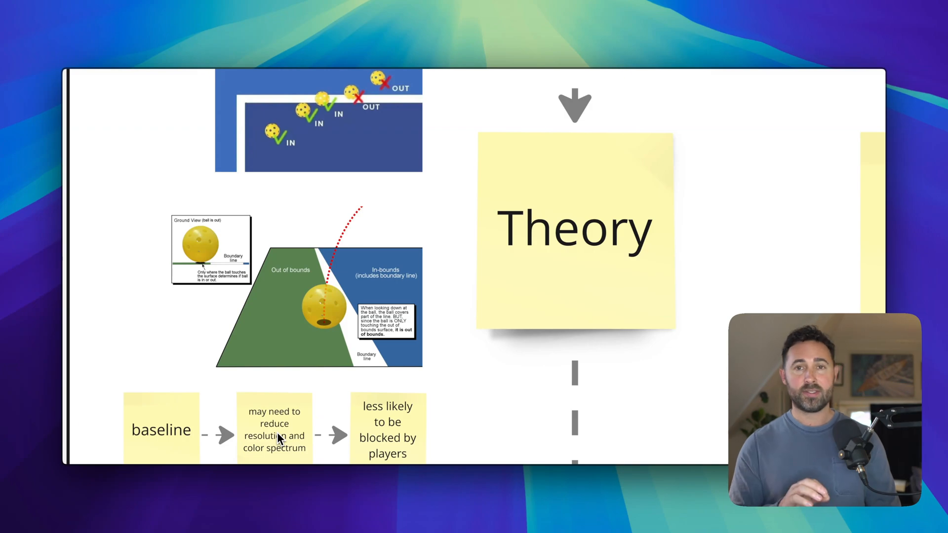
mouse_move(405, 438)
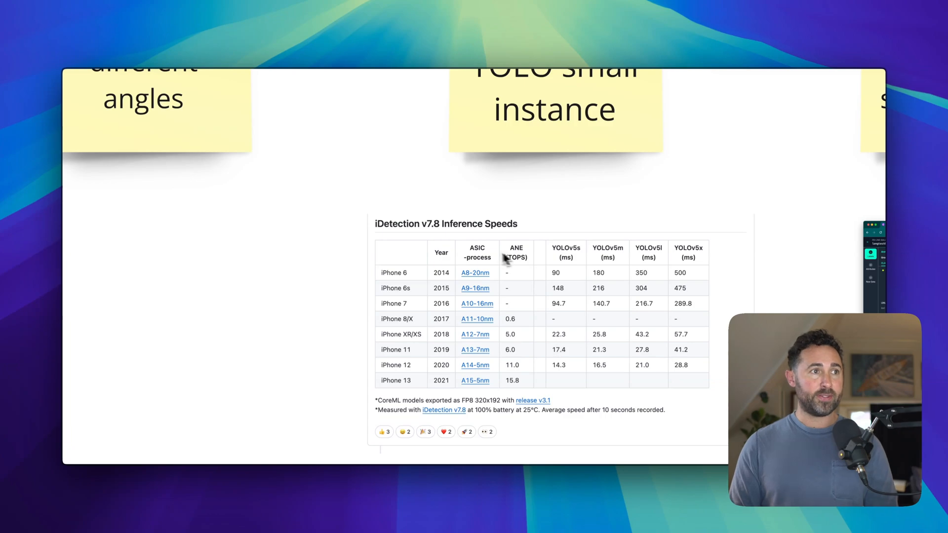
mouse_move(453, 237)
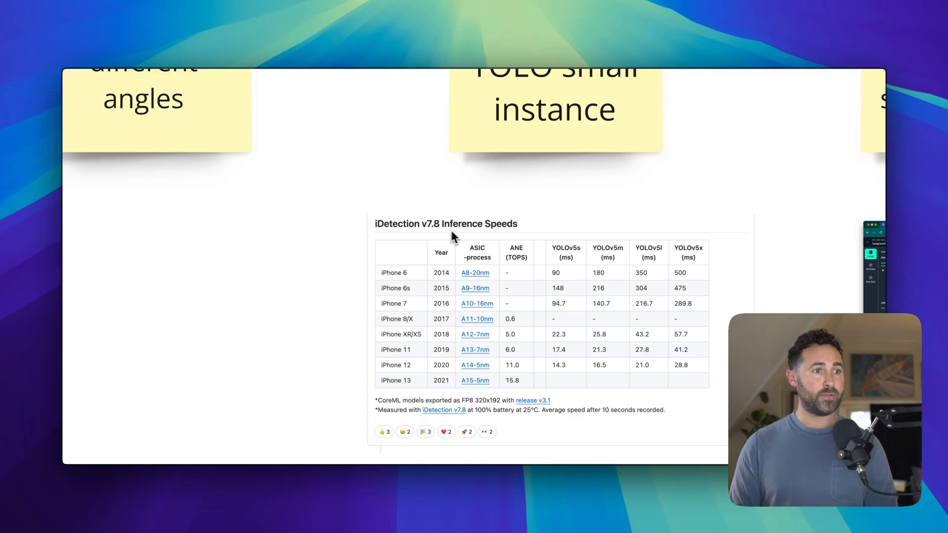
mouse_move(495, 410)
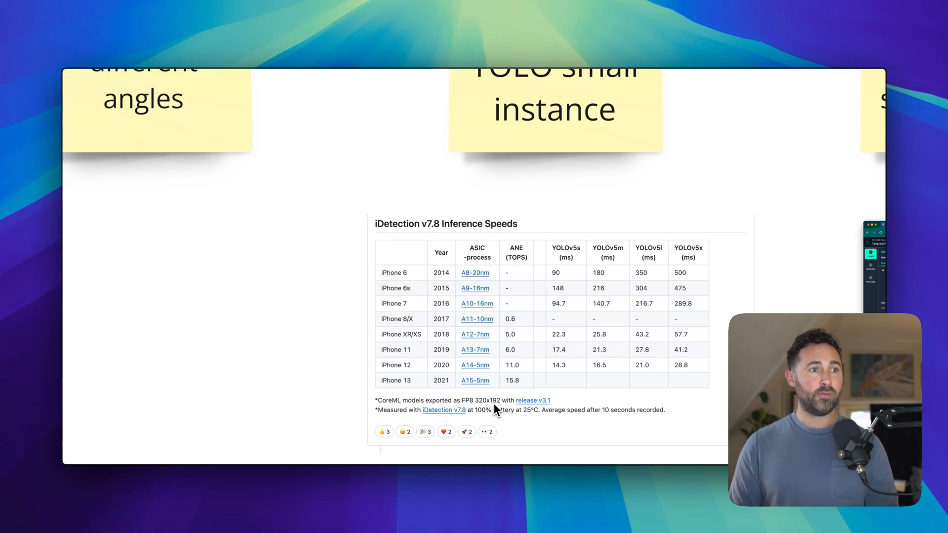
mouse_move(567, 373)
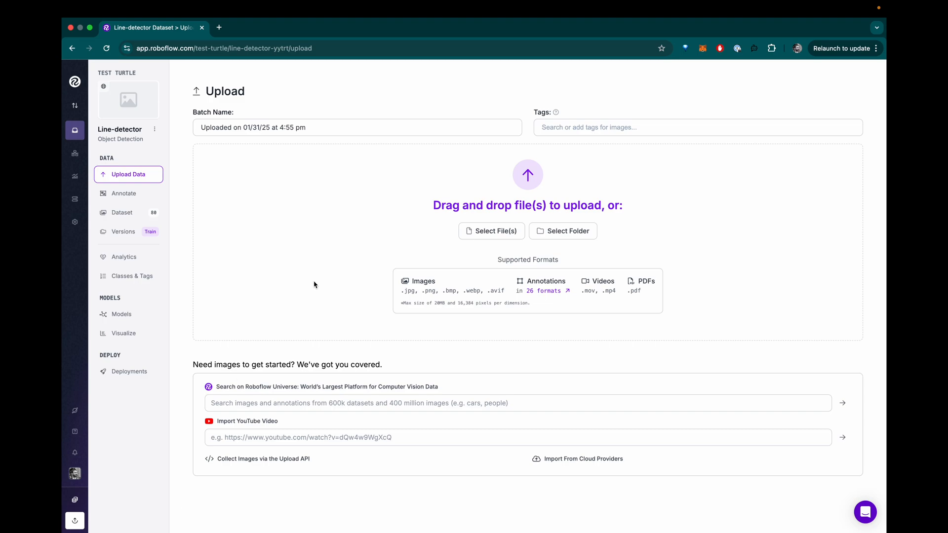
- Go to the Pickball linecaller annotation board and begin choosing 1X1.MOV for upload
click(125, 193)
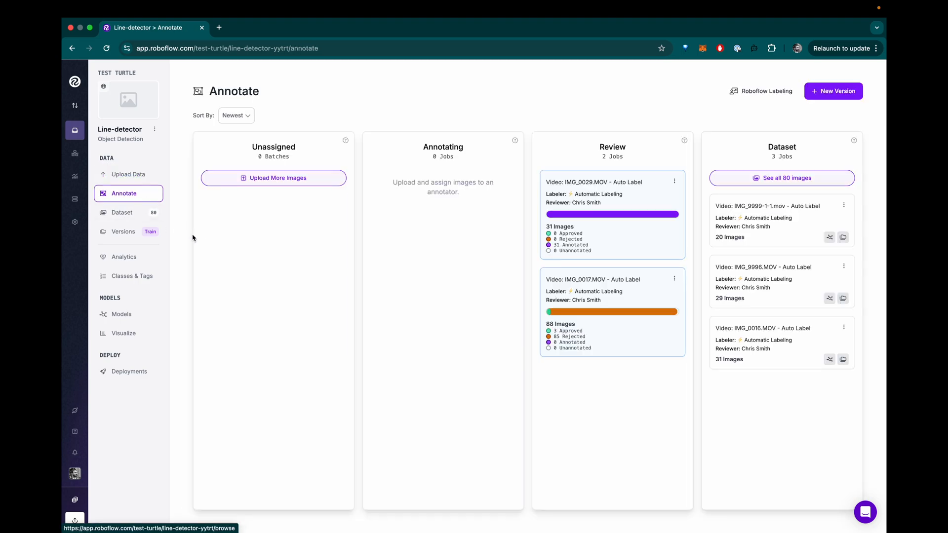
click(612, 214)
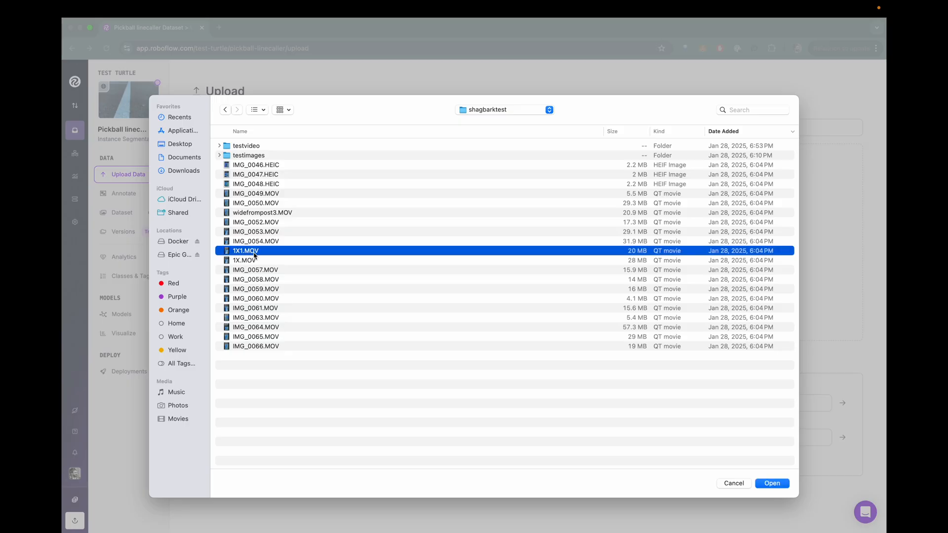
- Upload 1X1.MOV and extract its frames at the chosen frame rate into a 184-frame batch
click(773, 483)
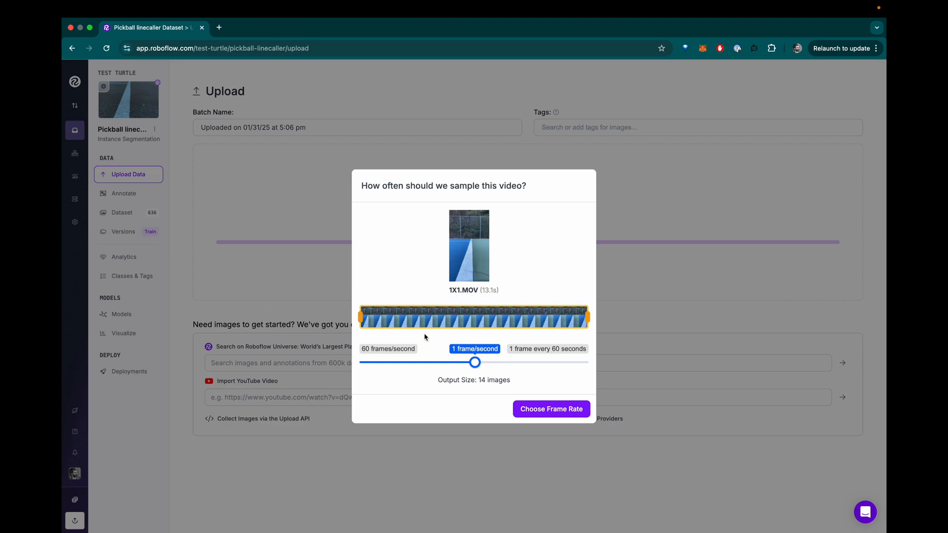
click(551, 408)
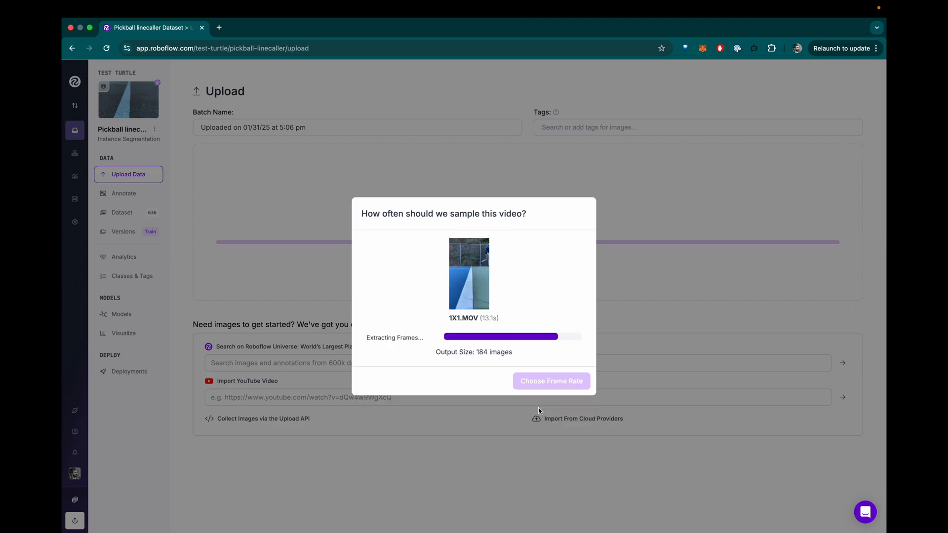
click(551, 381)
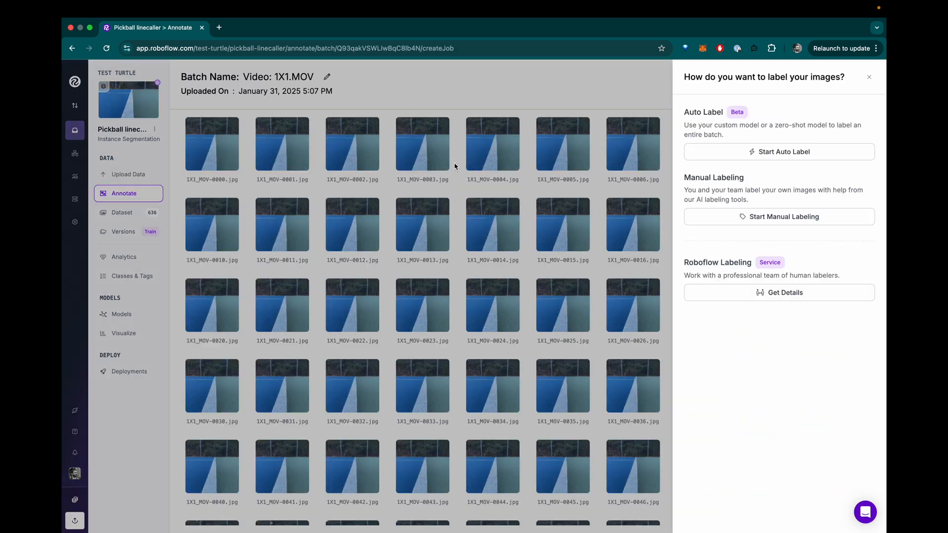
- Try Start Auto Label, previewing ball detection on a couple of test images
click(779, 152)
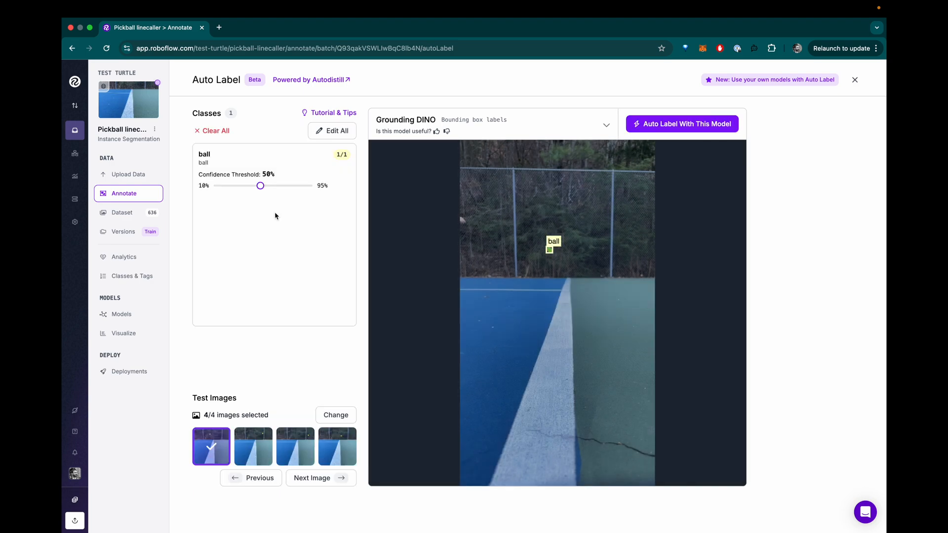
click(253, 446)
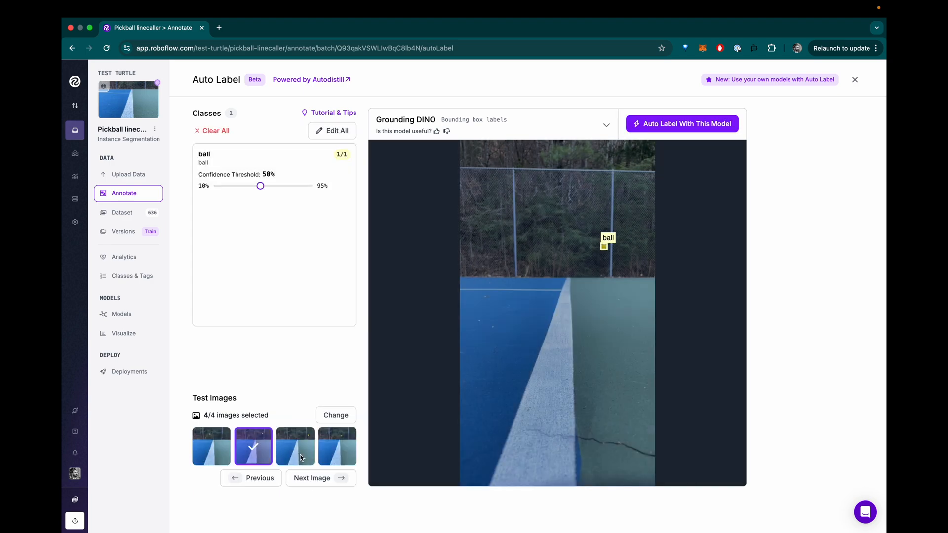
click(337, 447)
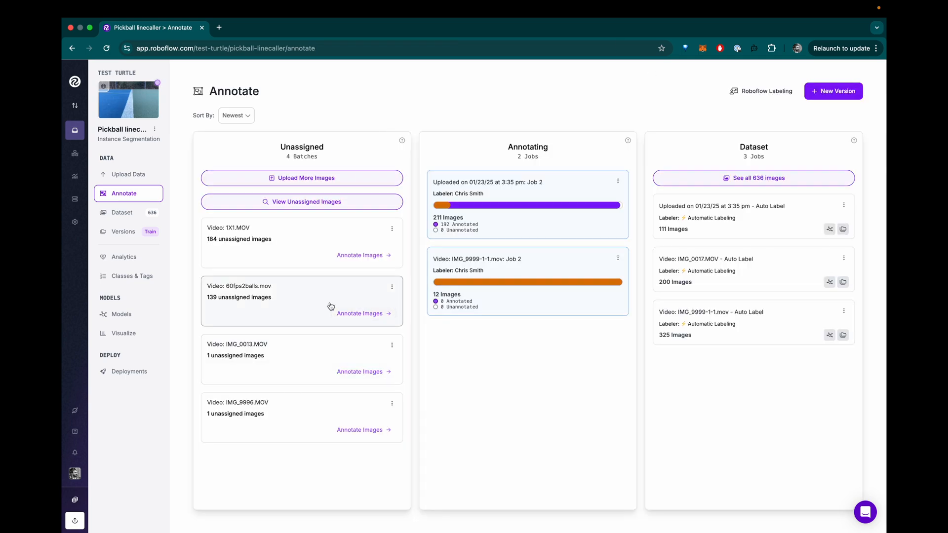
mouse_move(624, 125)
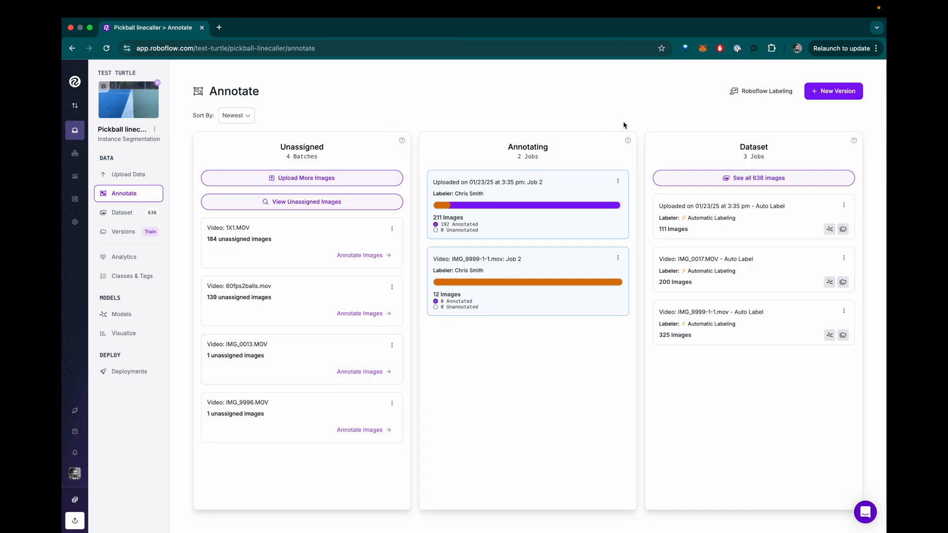
mouse_move(495, 89)
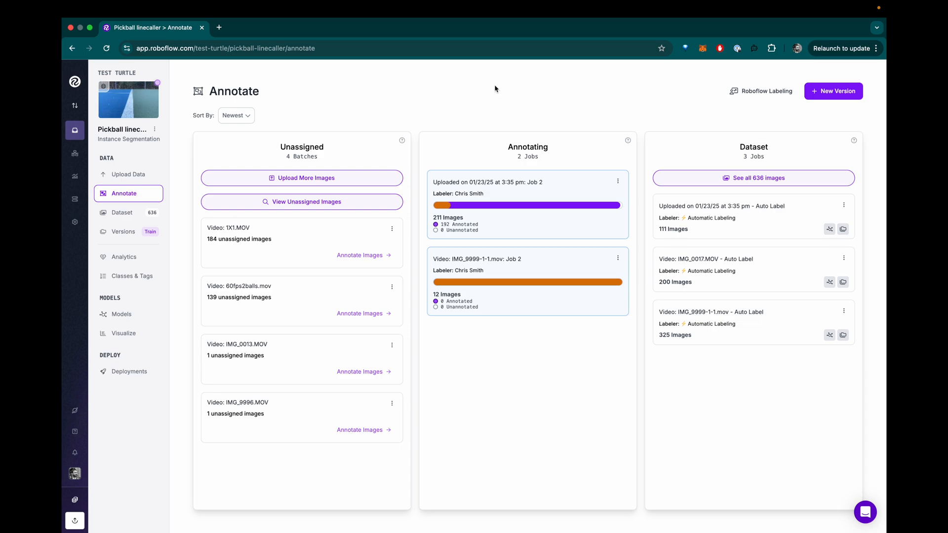
- Review Versions and Models, start deploying Pickball linecaller 1, then switch to the Colab notebook
click(124, 231)
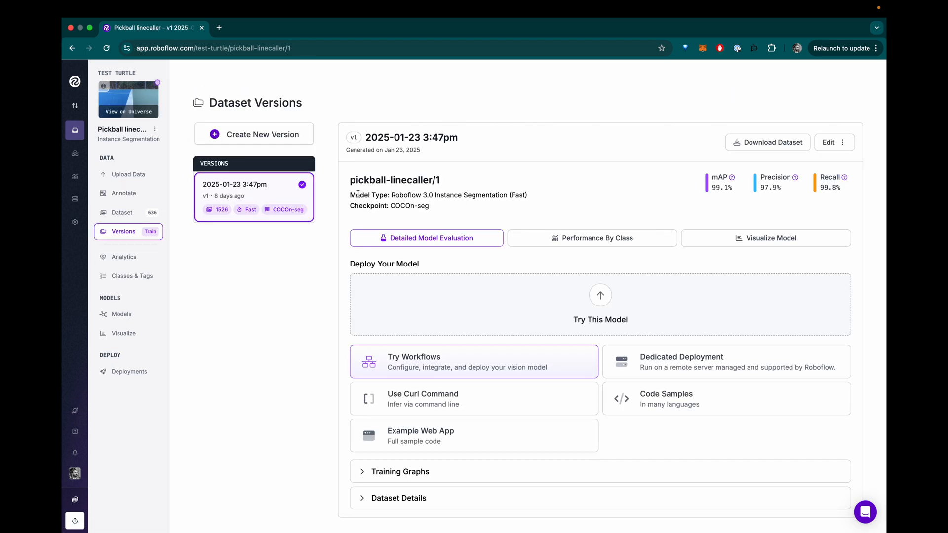
click(121, 314)
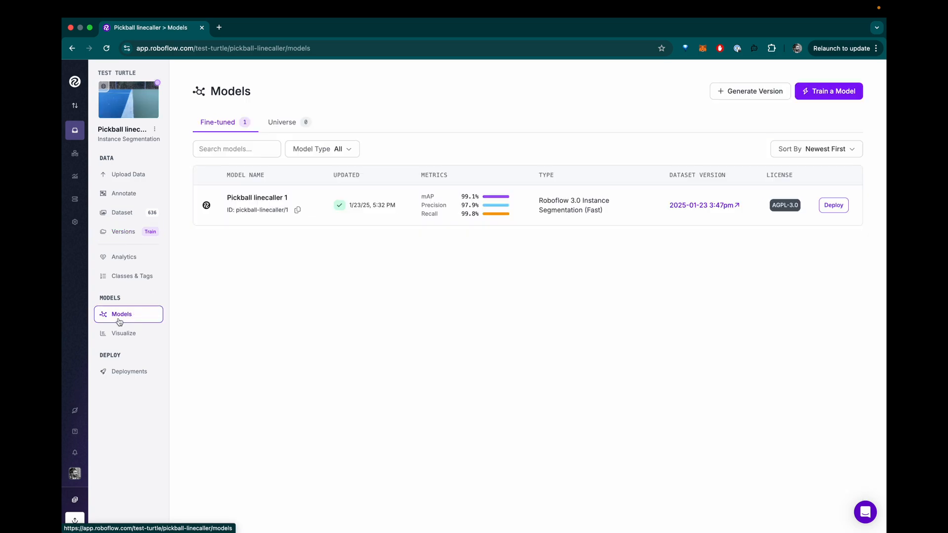
mouse_move(471, 206)
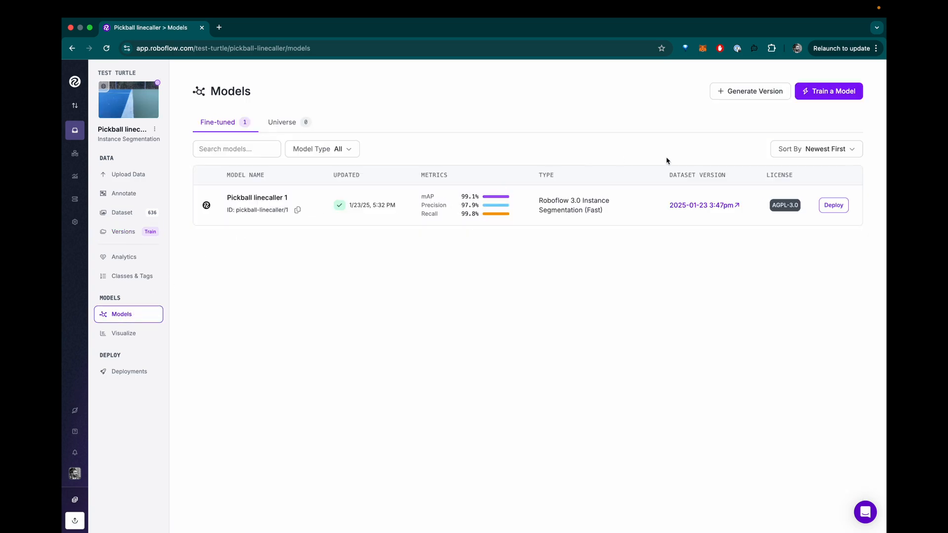
click(834, 206)
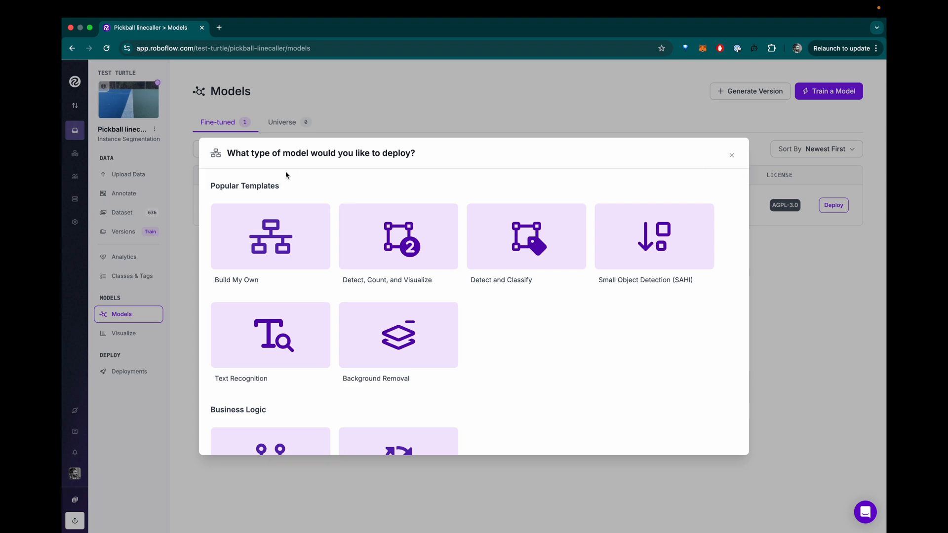
click(150, 28)
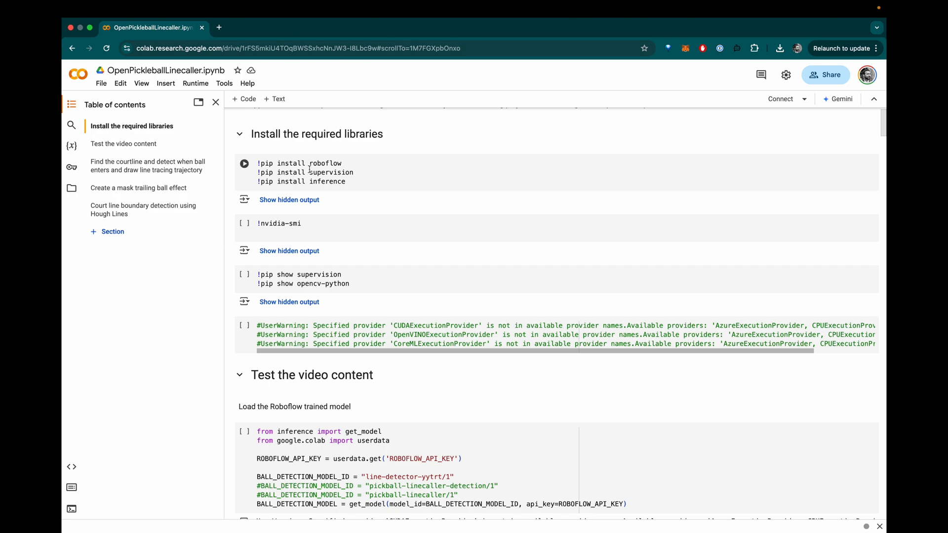
mouse_move(330, 145)
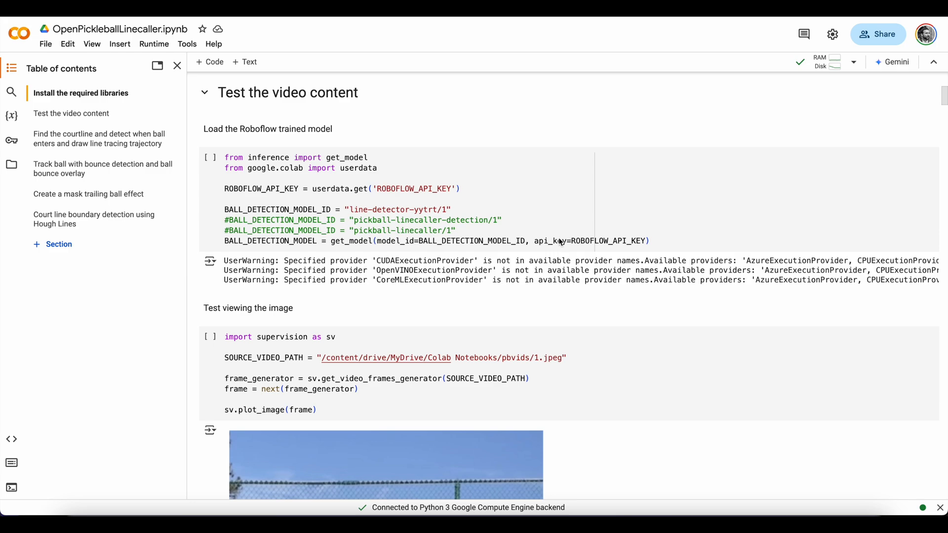
mouse_move(309, 208)
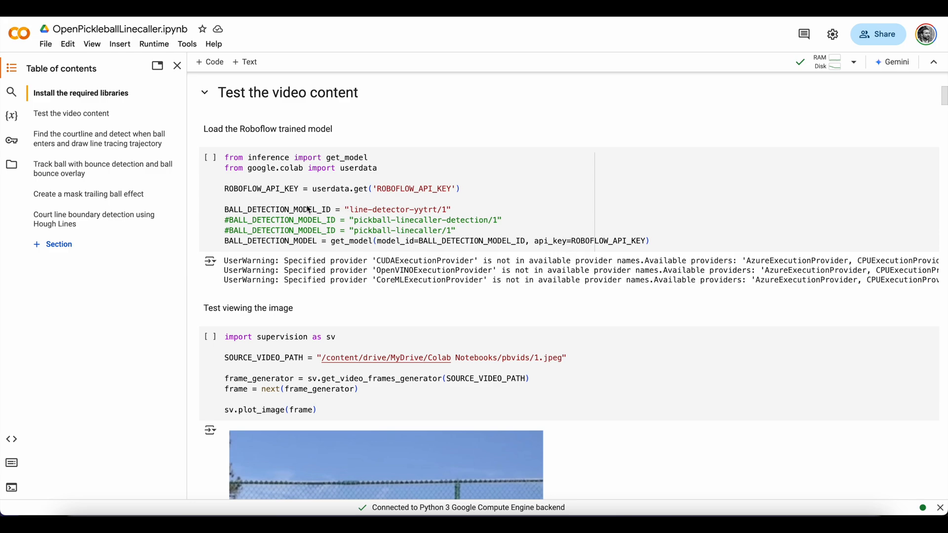
mouse_move(451, 215)
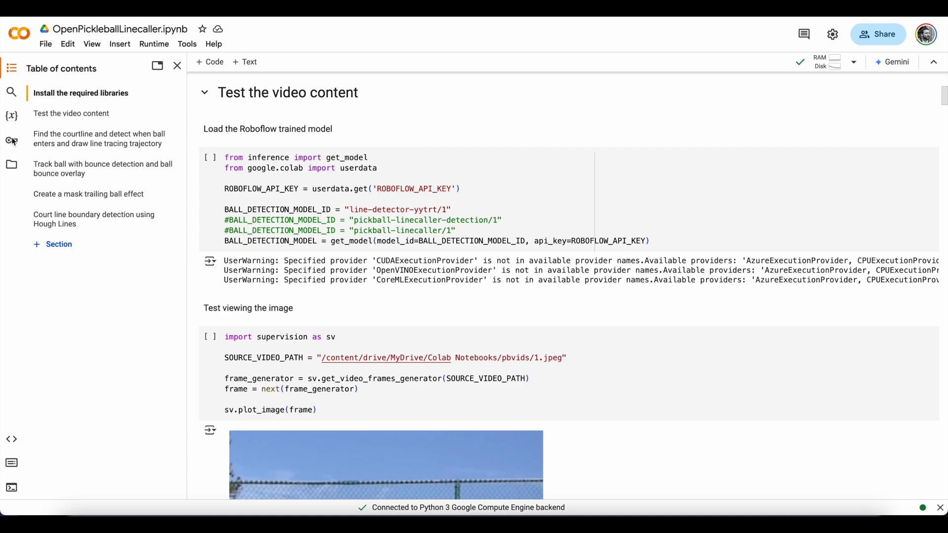
- Scroll the connected notebook down to the Test the video content section
scroll(down, 3)
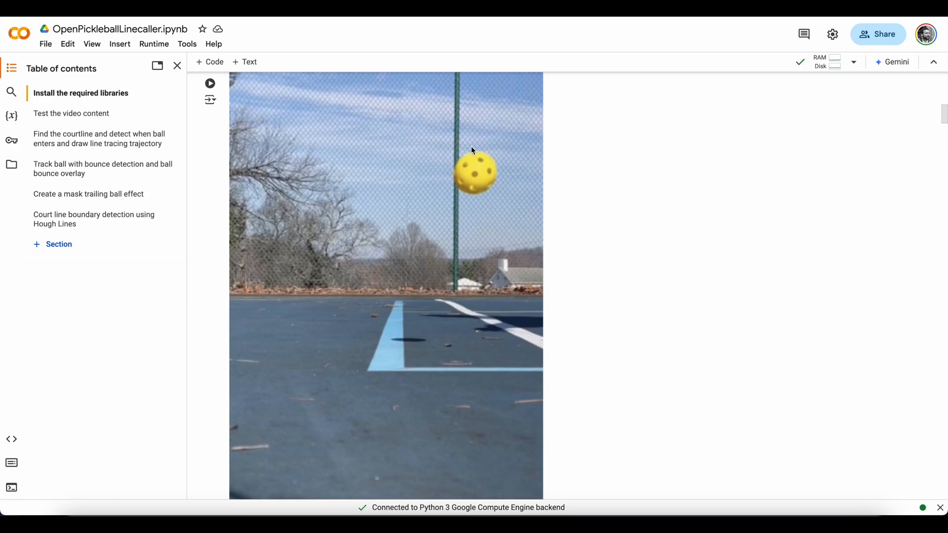
mouse_move(546, 319)
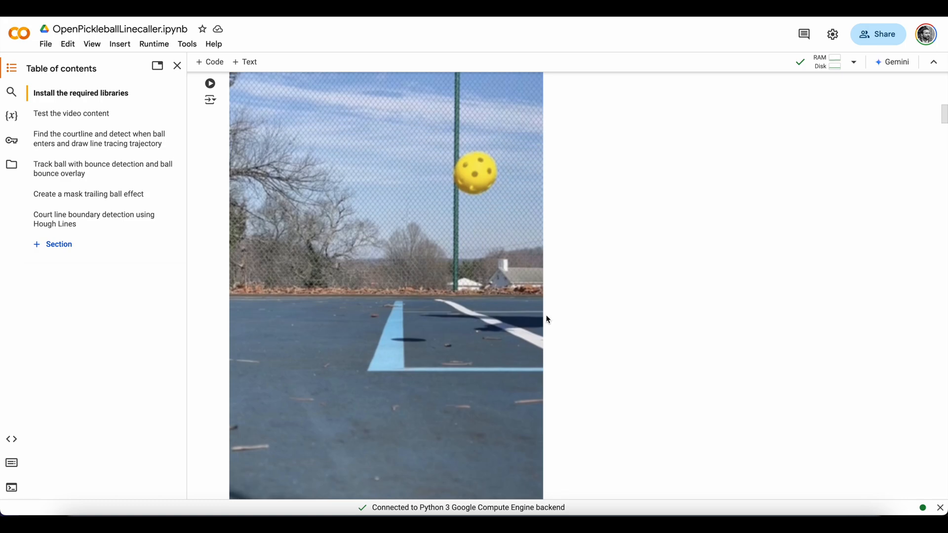
mouse_move(478, 216)
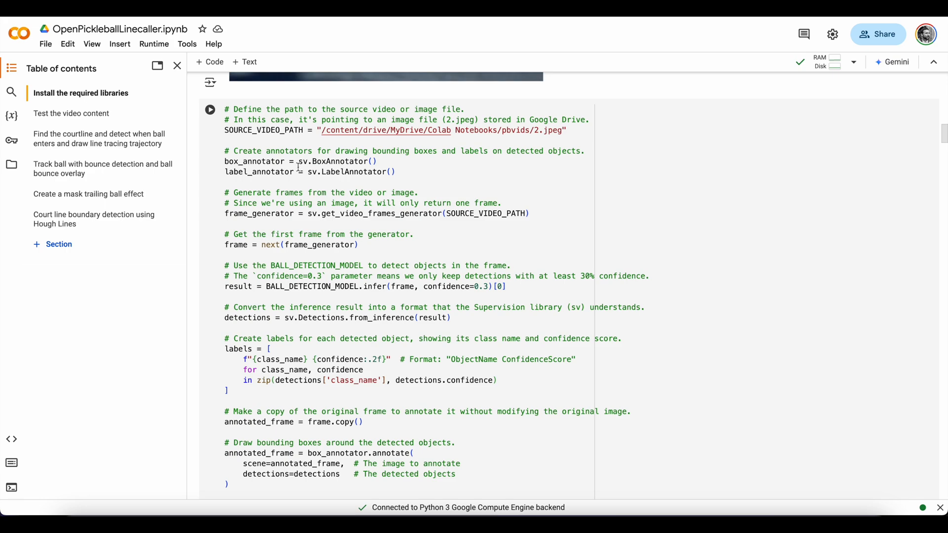
scroll(down, 3)
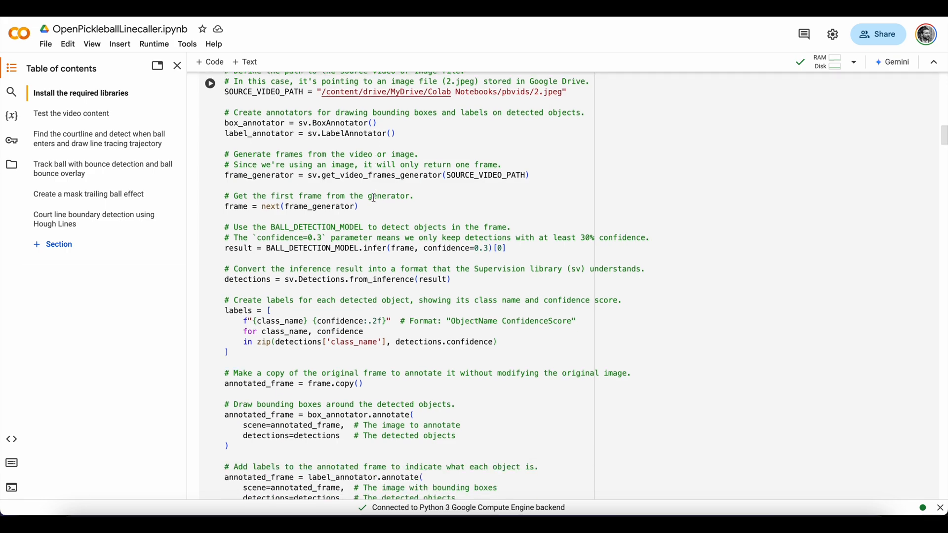
scroll(down, 3)
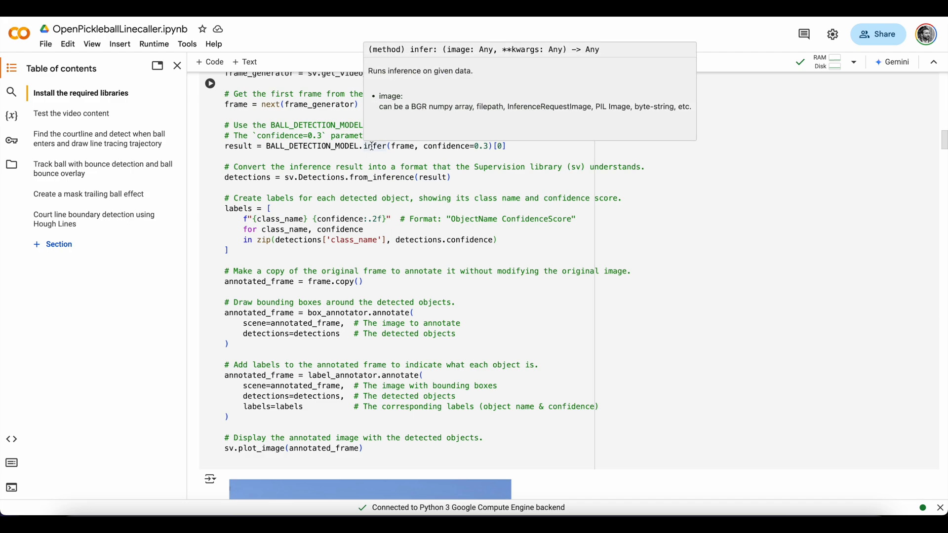
mouse_move(473, 151)
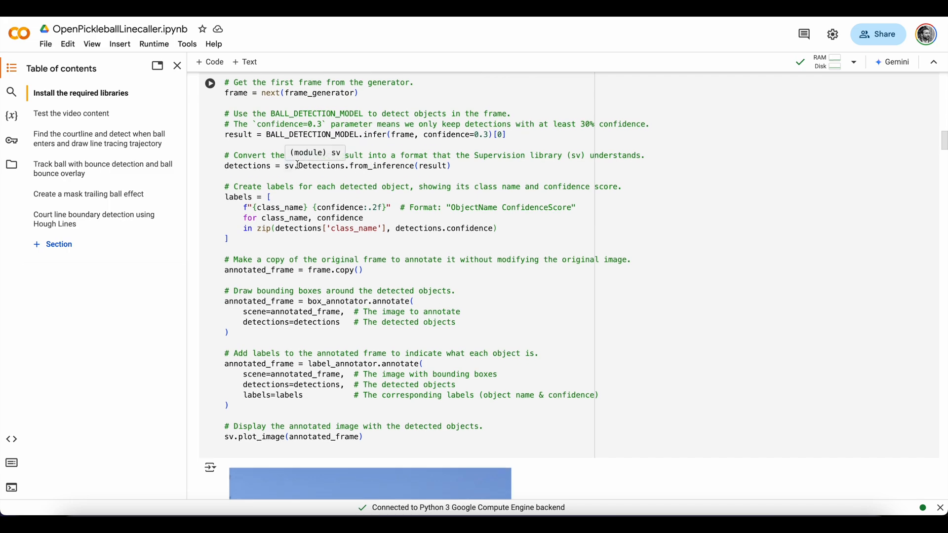
mouse_move(259, 255)
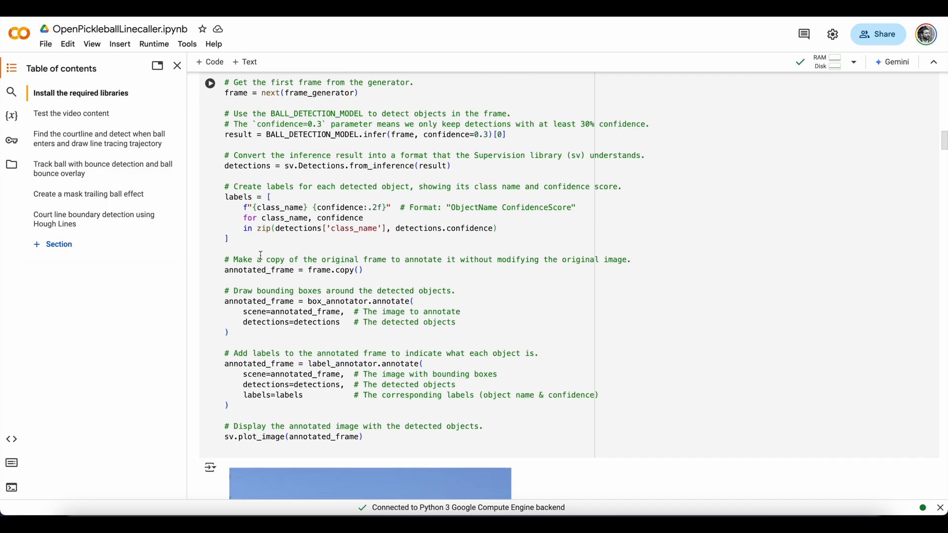
scroll(down, 3)
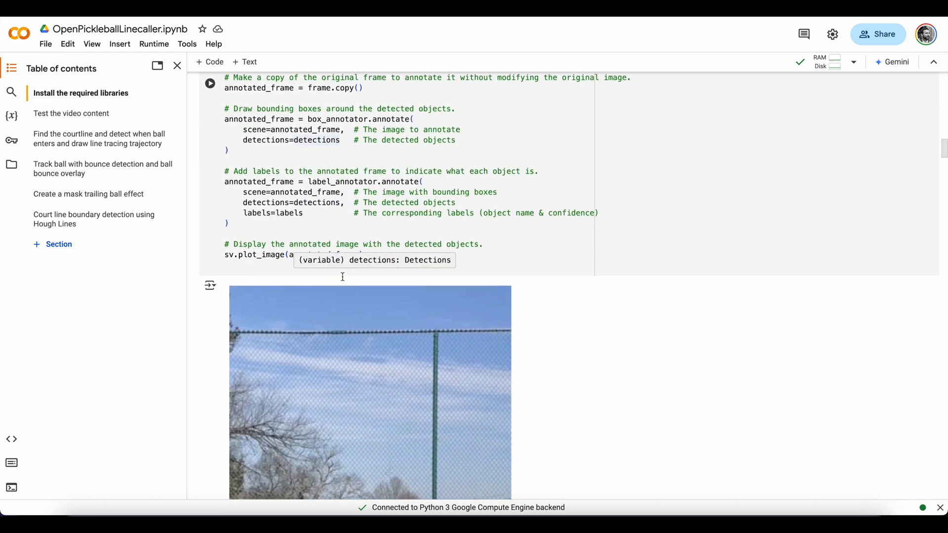
click(209, 83)
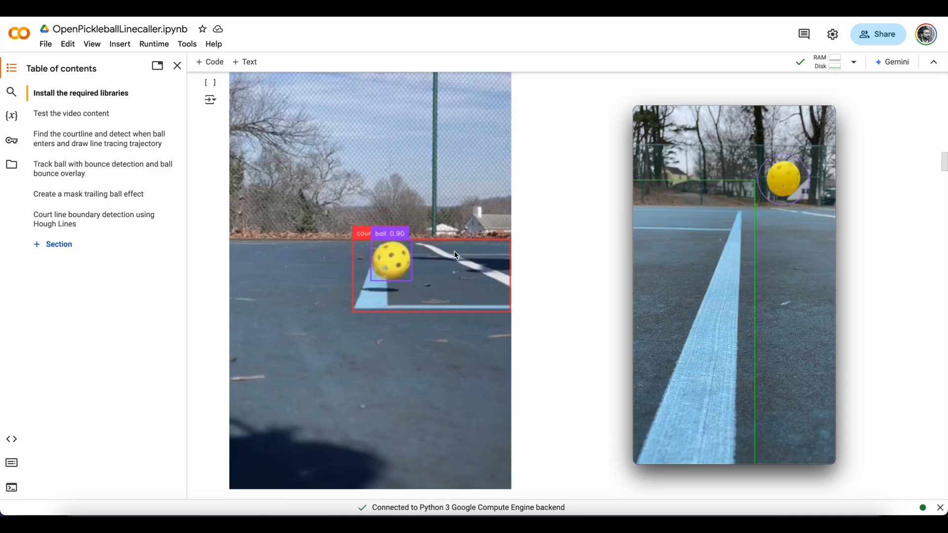
mouse_move(384, 281)
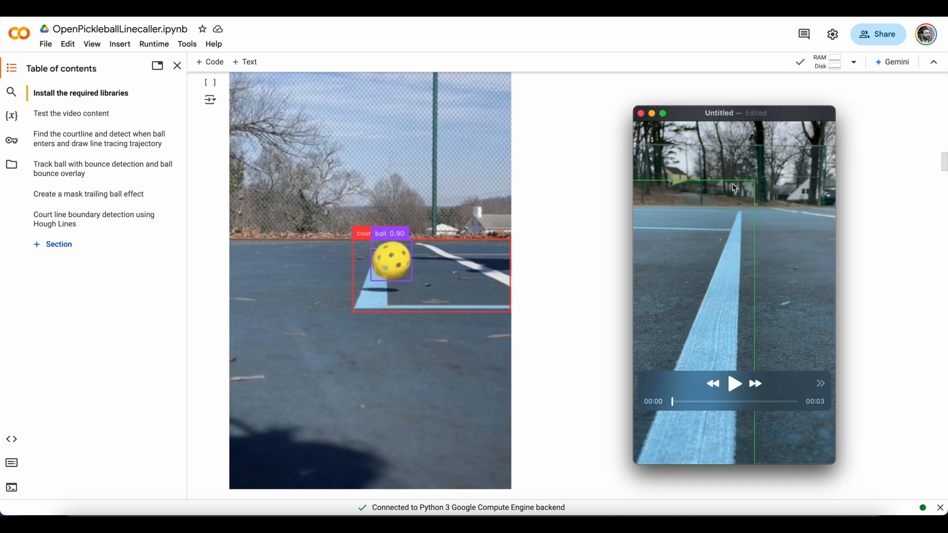
mouse_move(740, 192)
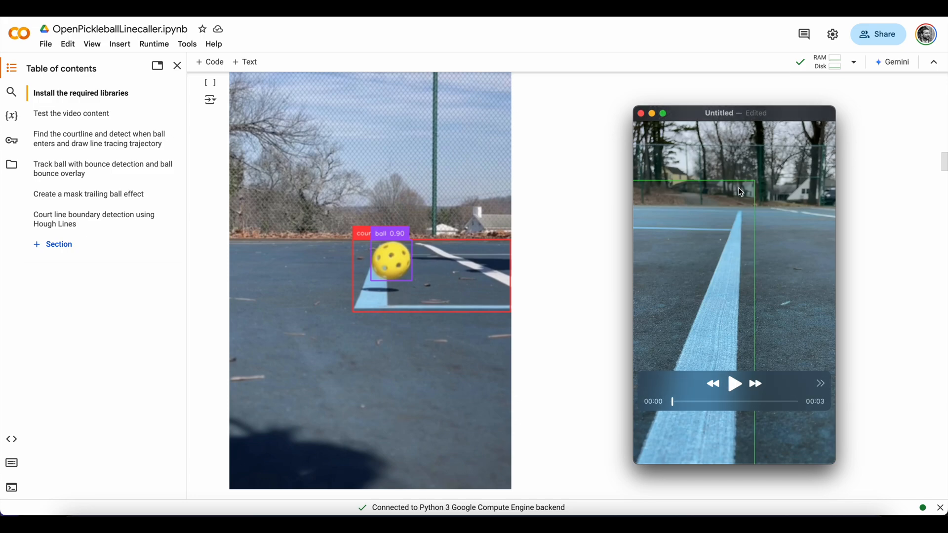
mouse_move(603, 295)
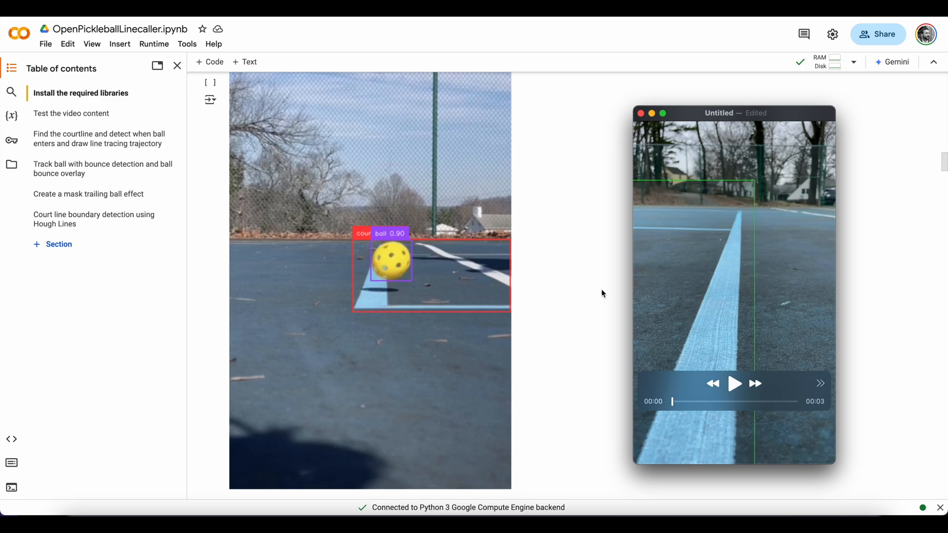
scroll(down, 3)
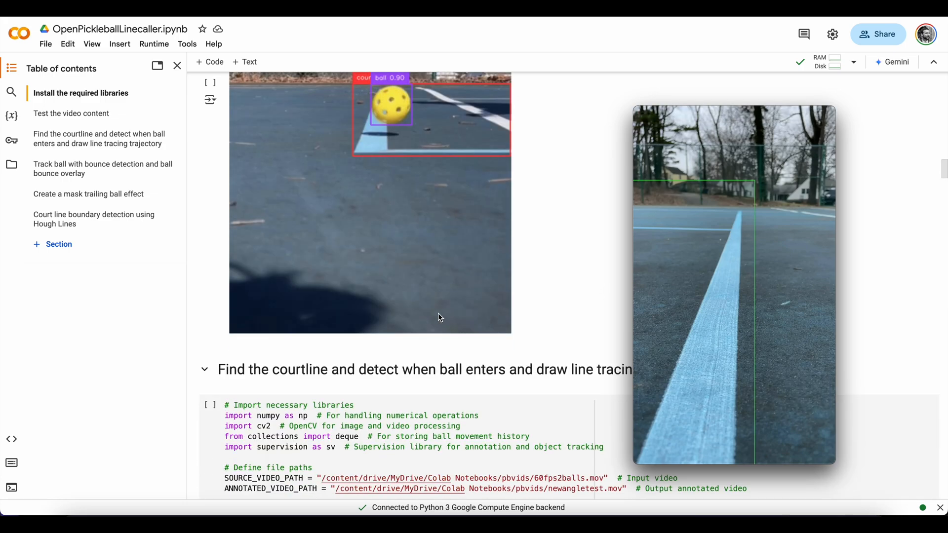
scroll(down, 3)
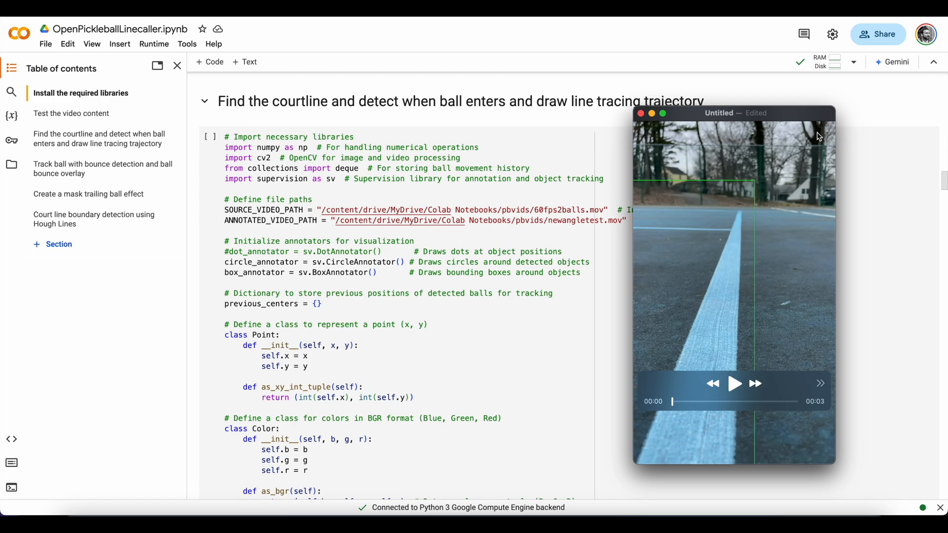
mouse_move(780, 195)
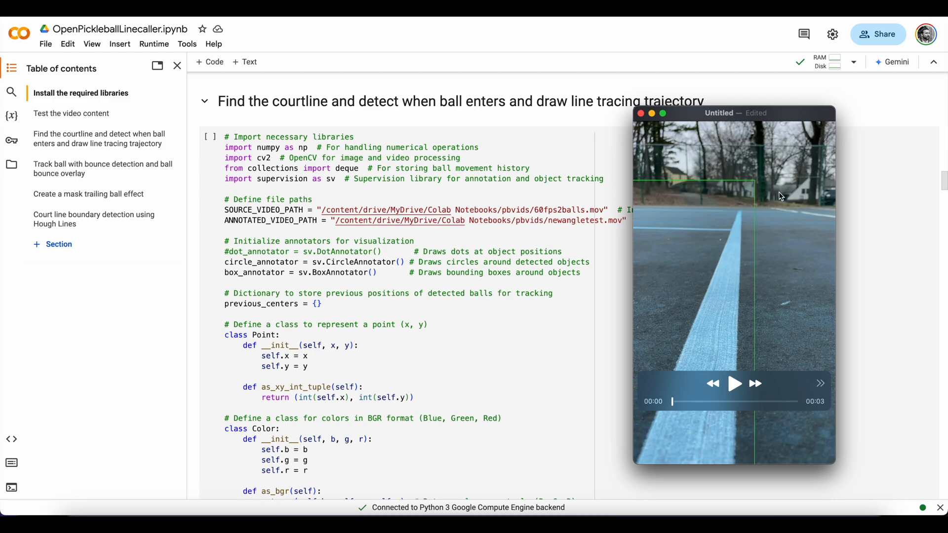
click(735, 383)
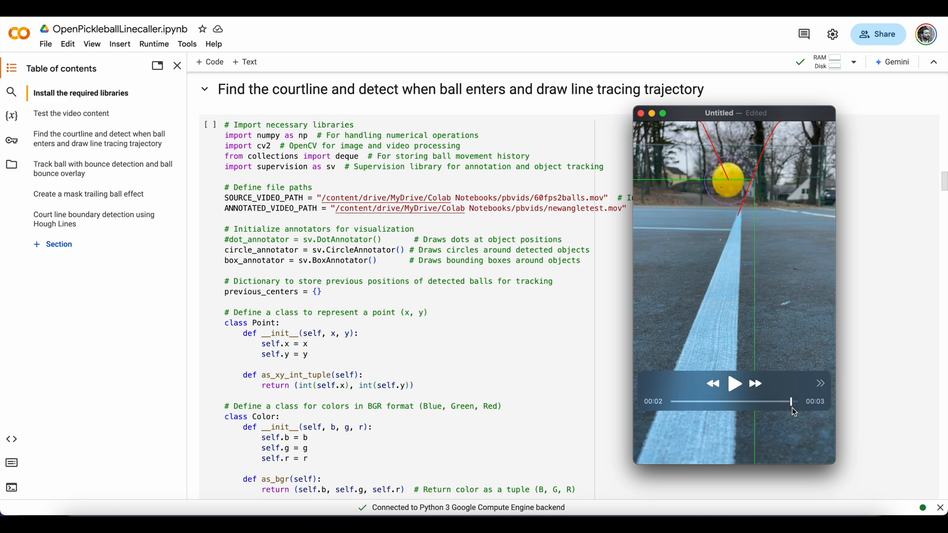
drag(791, 402, 670, 402)
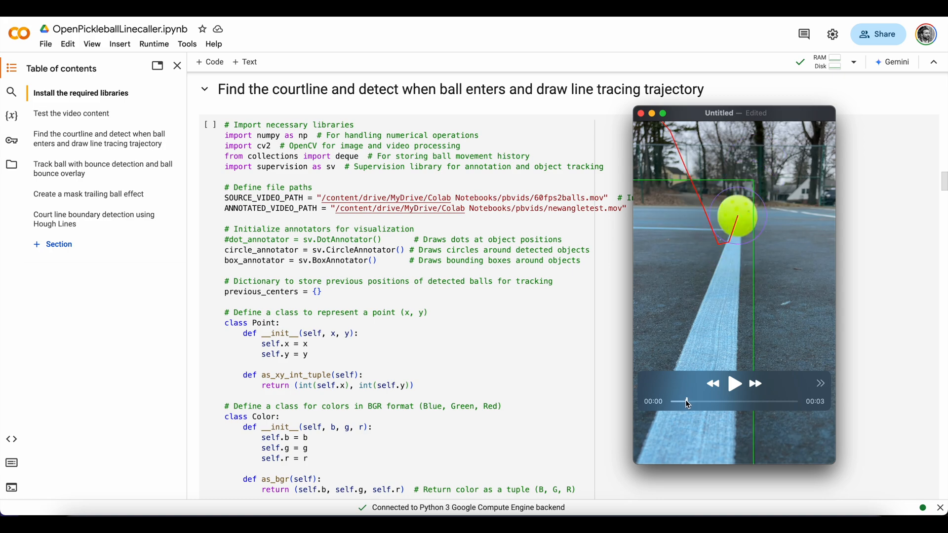
drag(686, 403, 741, 403)
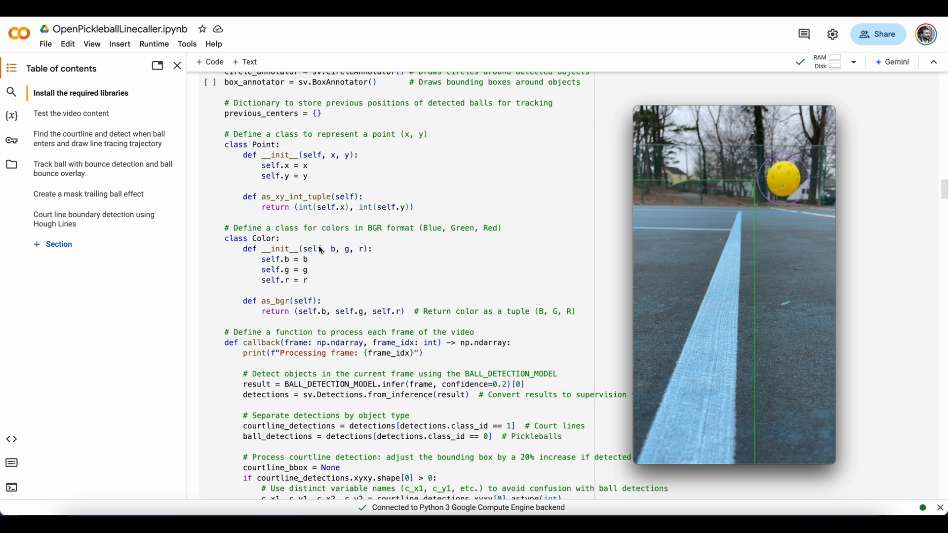
scroll(down, 3)
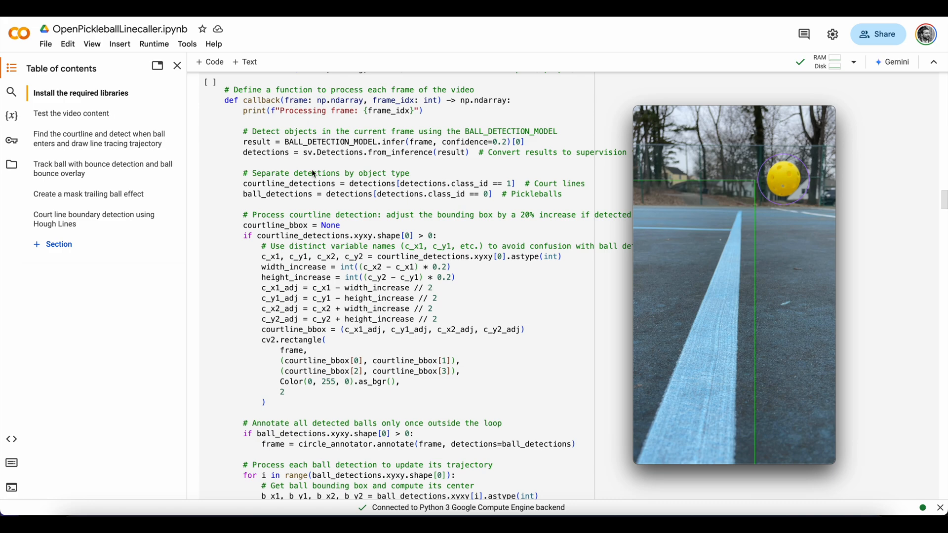
mouse_move(336, 111)
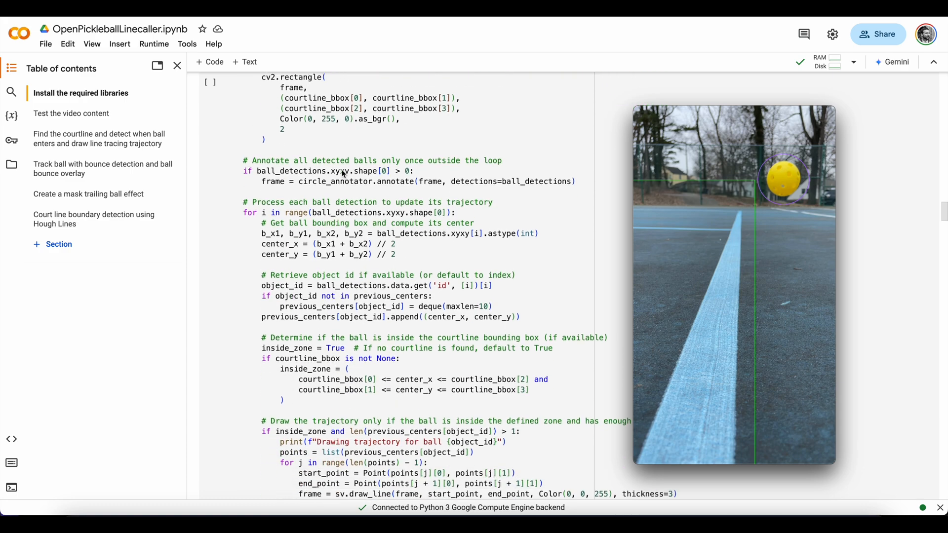
scroll(down, 3)
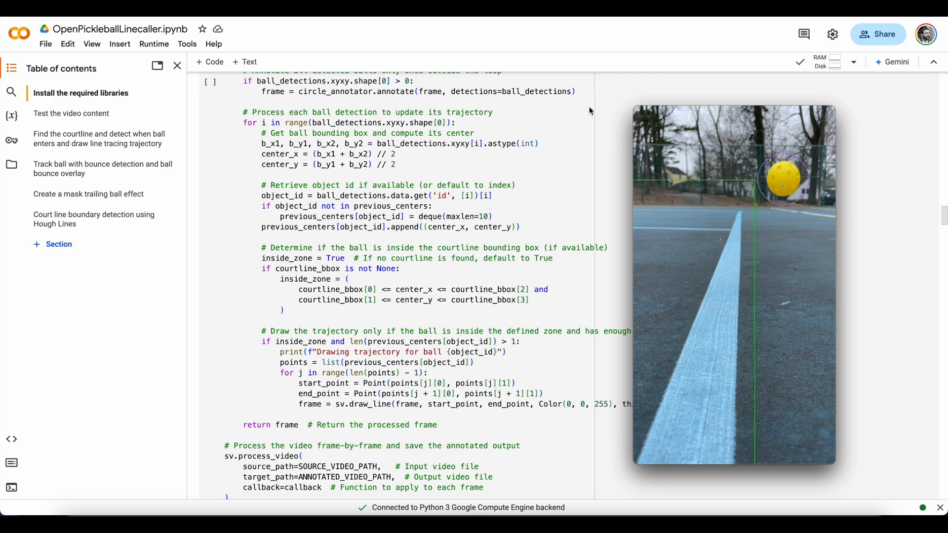
mouse_move(500, 109)
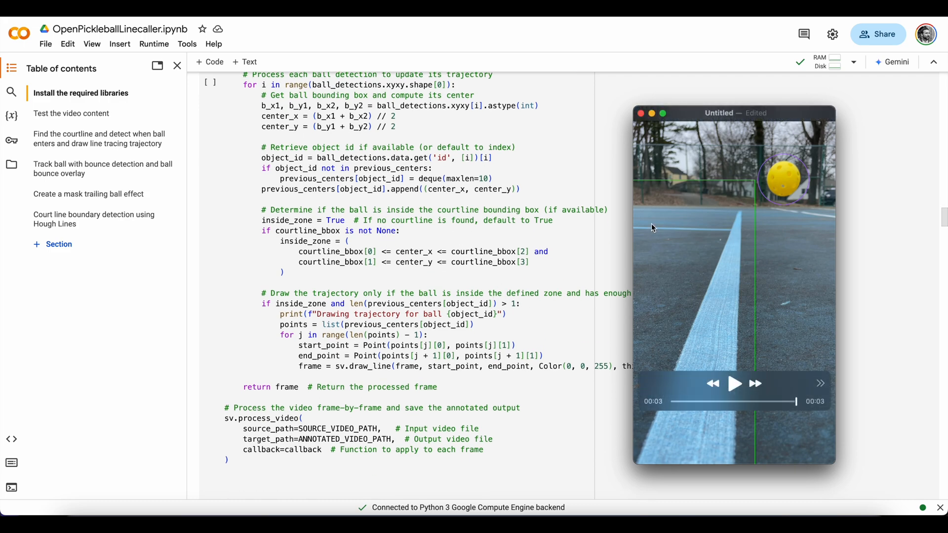
scroll(down, 3)
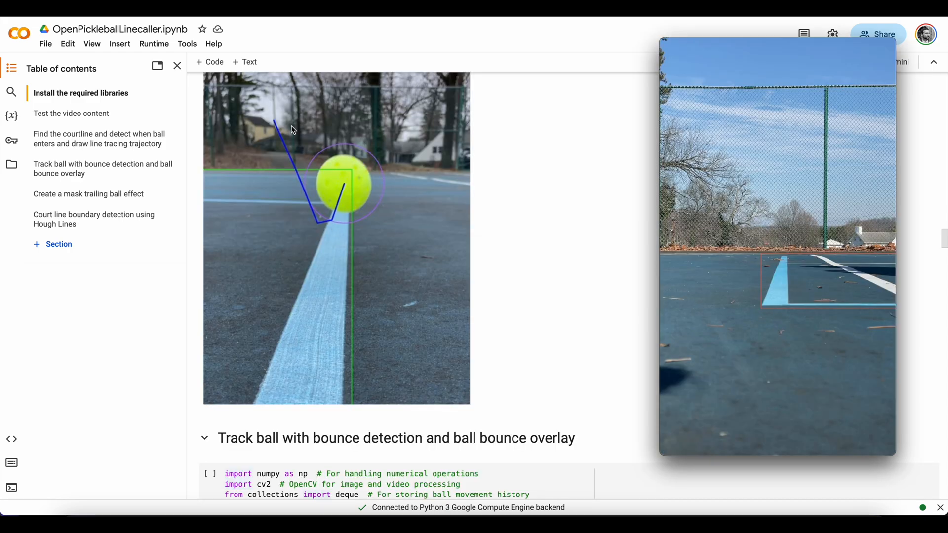
mouse_move(321, 233)
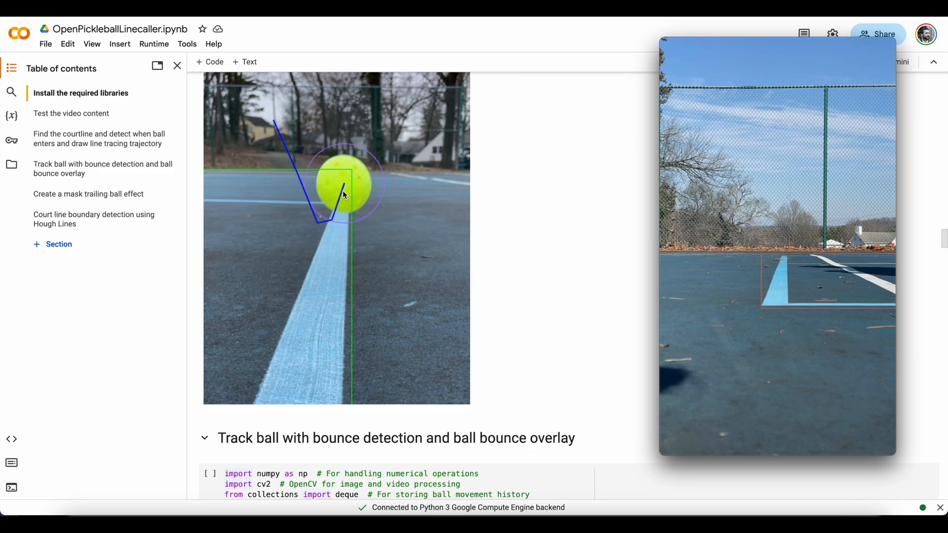
mouse_move(352, 201)
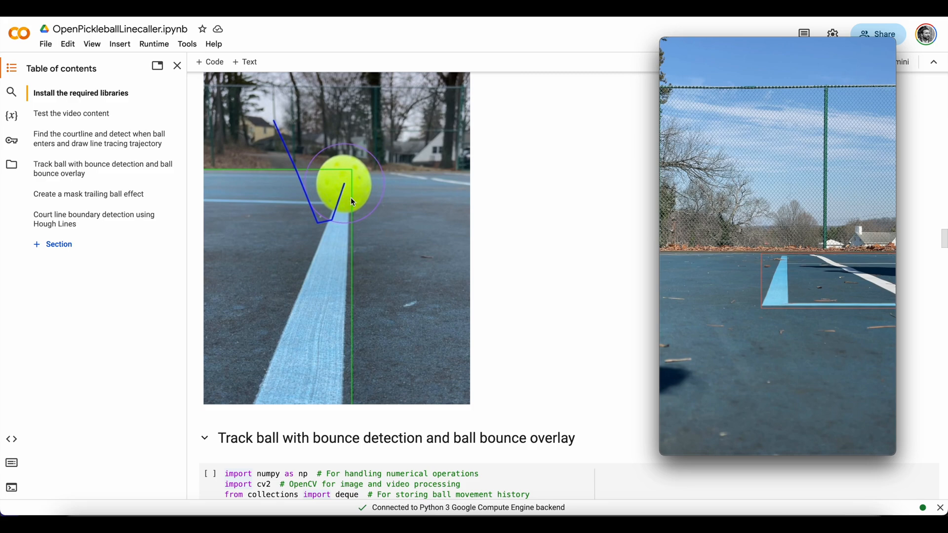
mouse_move(324, 277)
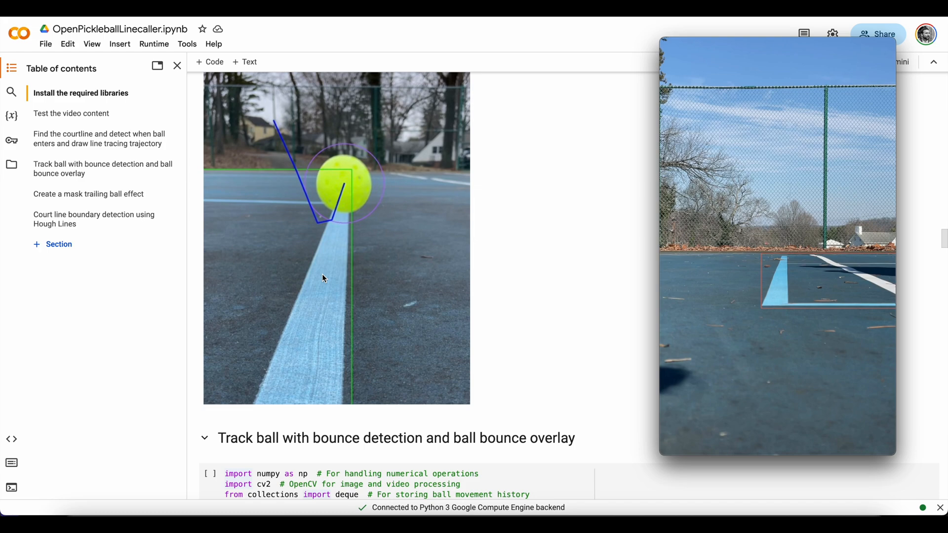
mouse_move(311, 263)
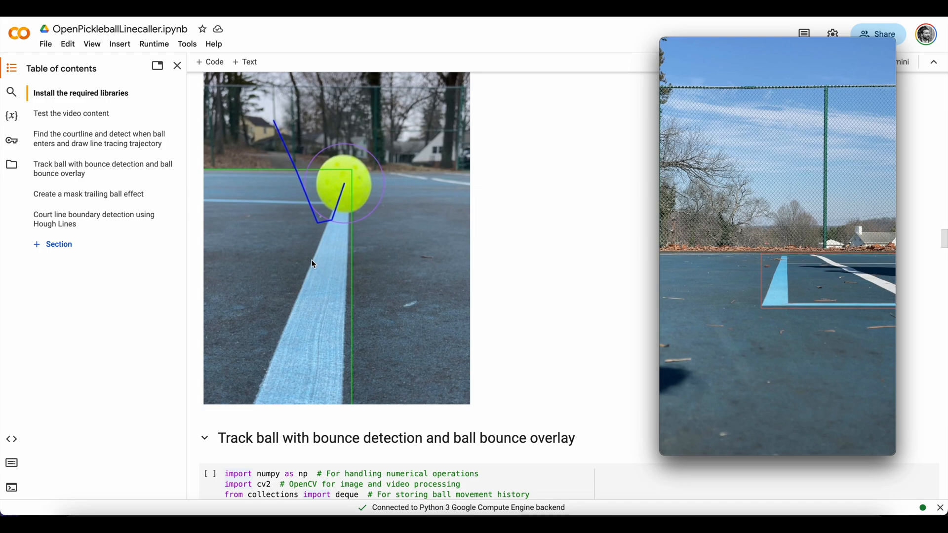
mouse_move(360, 446)
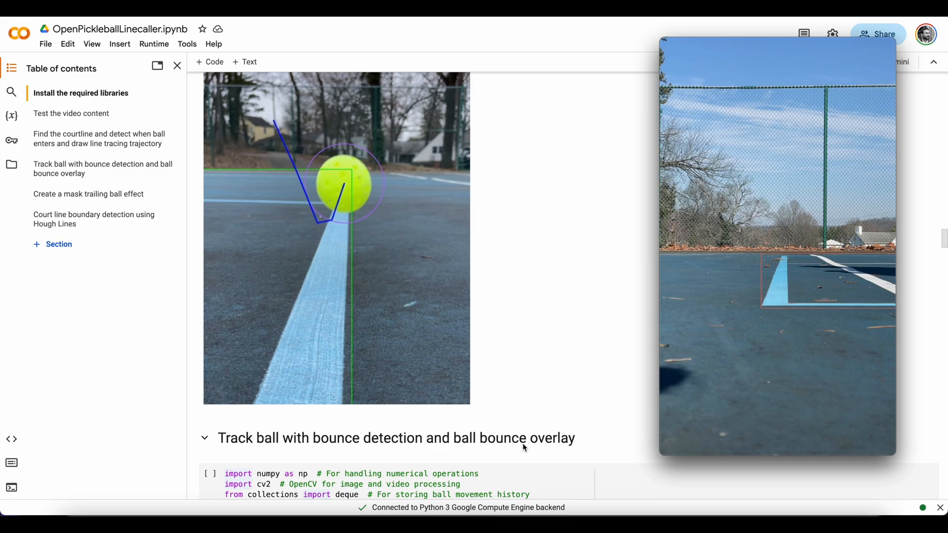
mouse_move(322, 234)
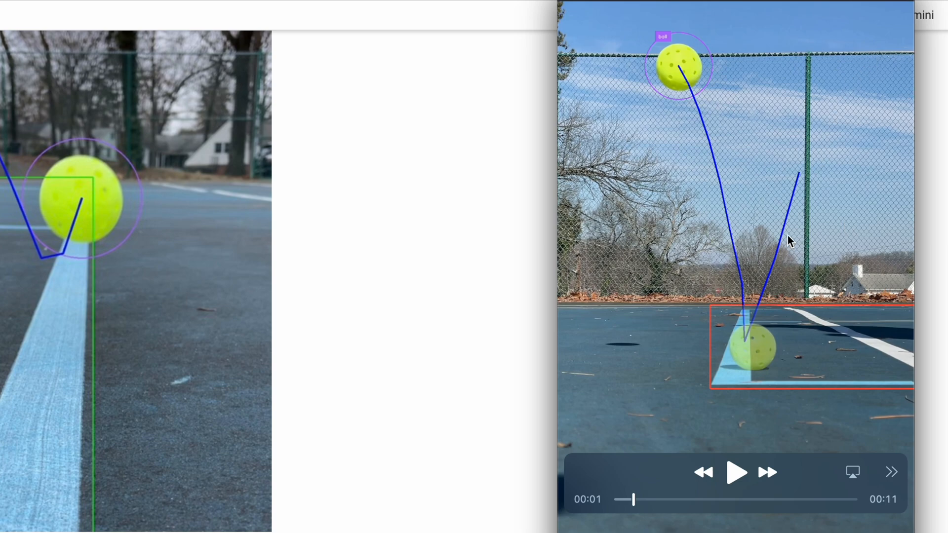
mouse_move(750, 353)
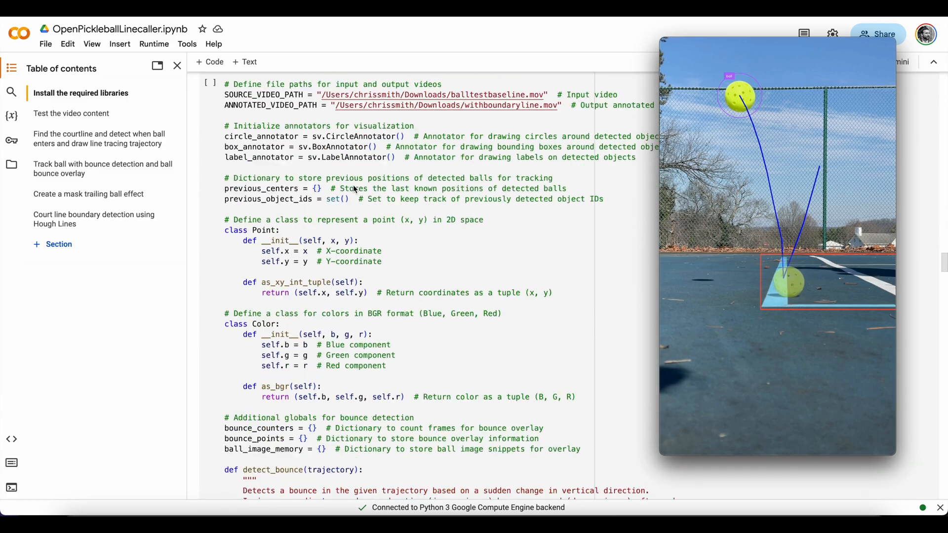
scroll(down, 3)
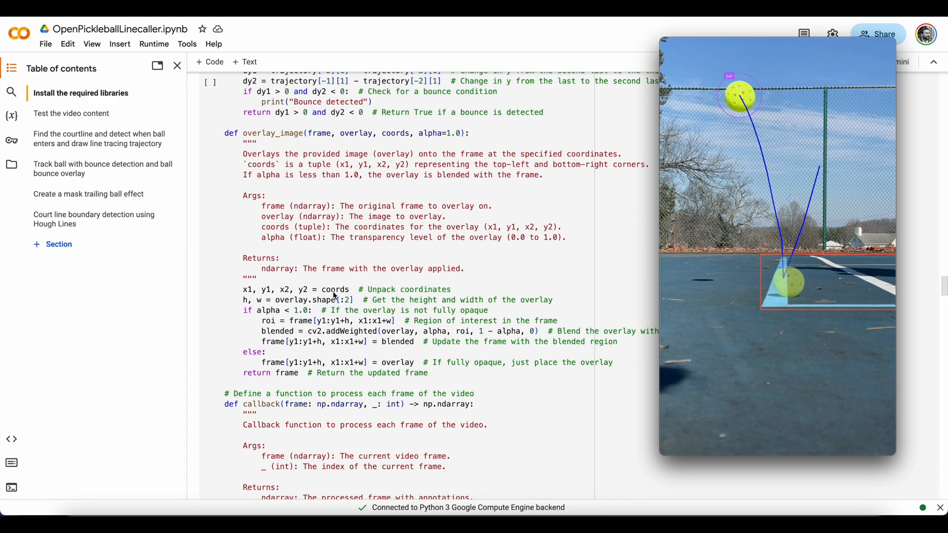
mouse_move(270, 142)
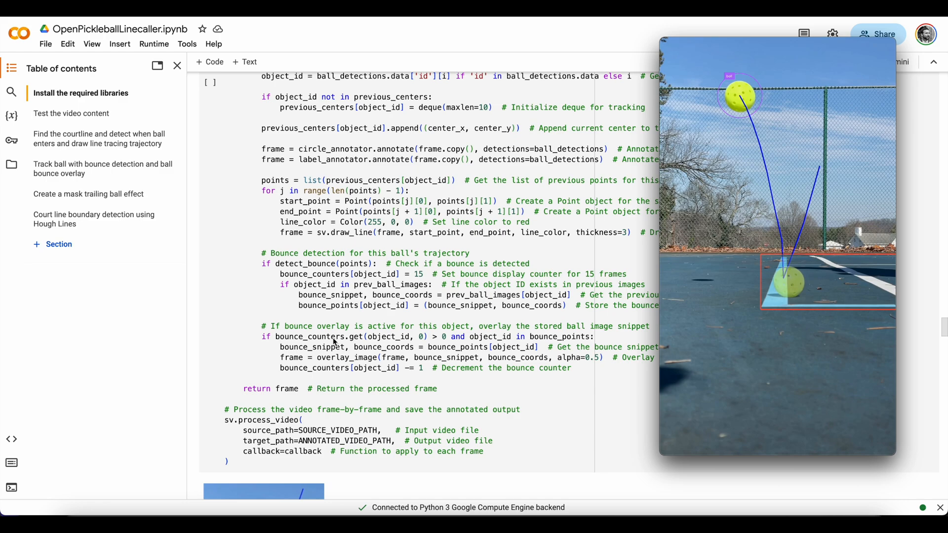
scroll(down, 3)
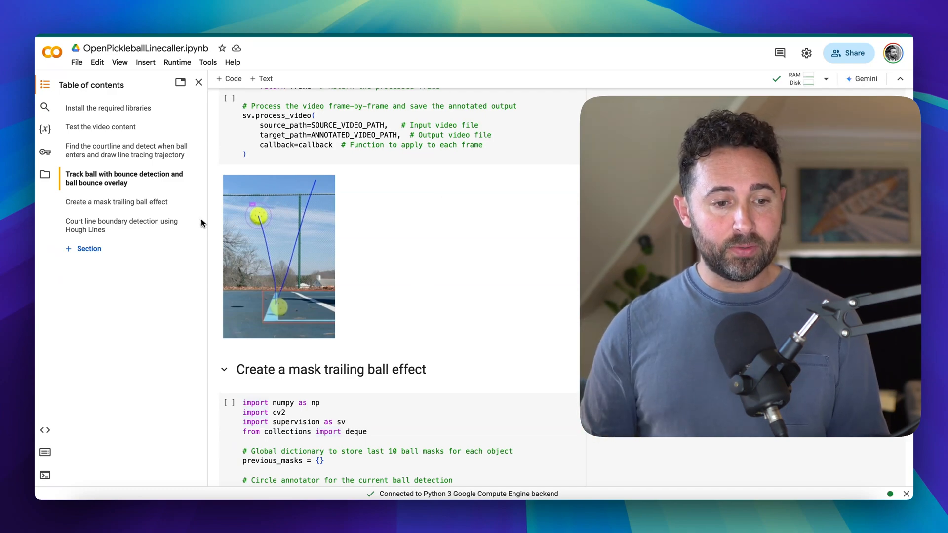
- Jump to the 'Create a mask trailing ball effect' section from the Table of contents
click(116, 202)
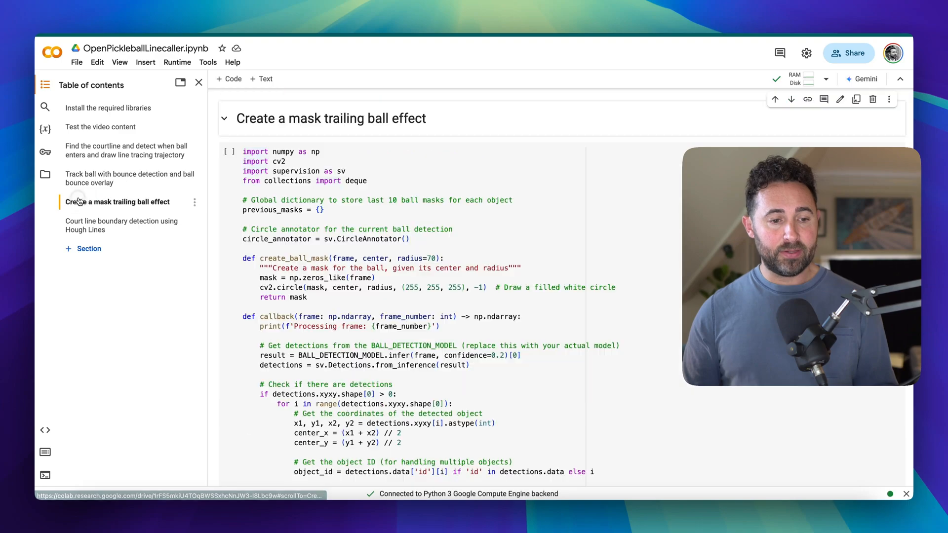